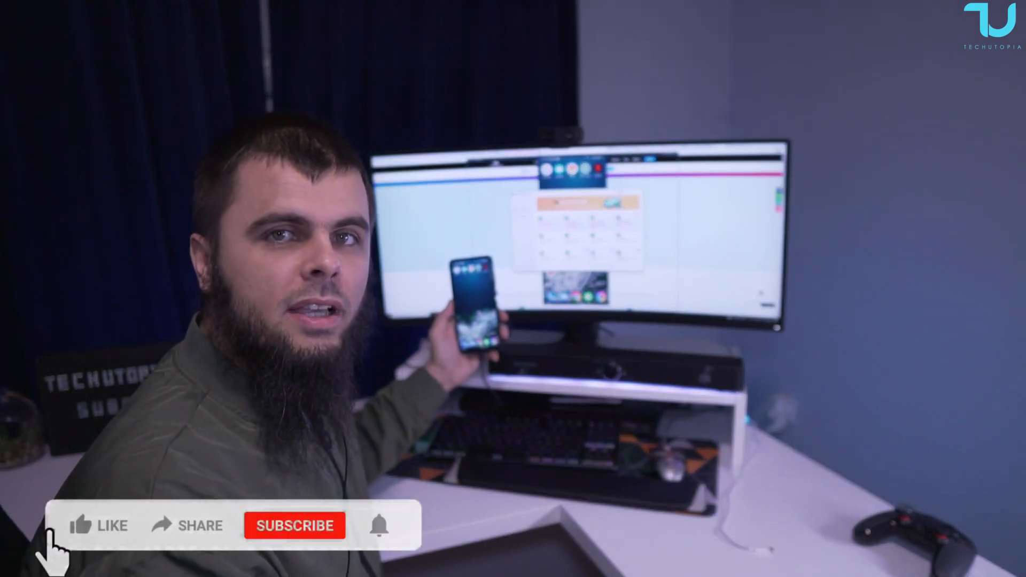
Launch MirrorGo from Dr.Fone and choose the POCO X3 Pro as the device to connect.
left_click(98, 525)
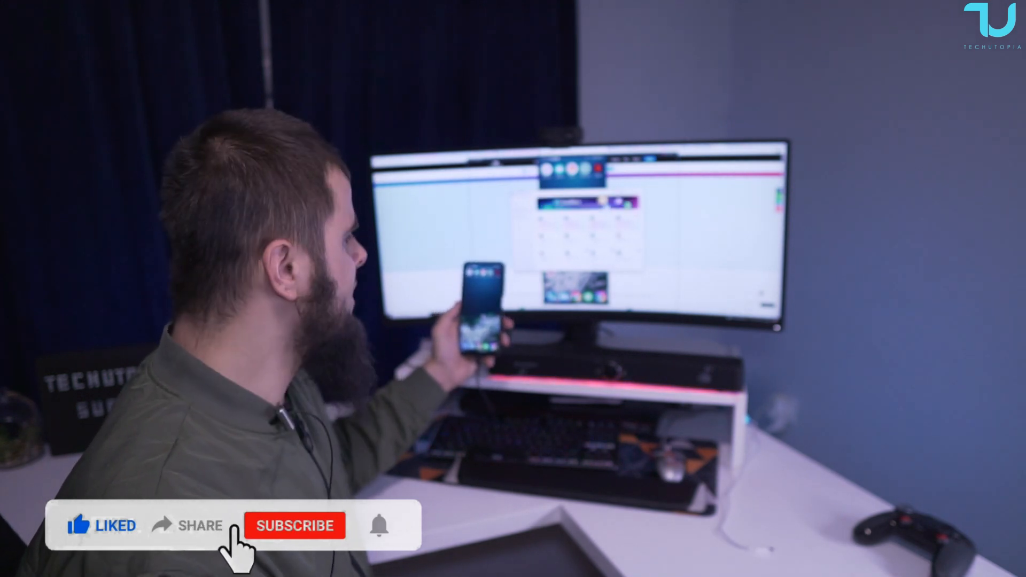
left_click(295, 526)
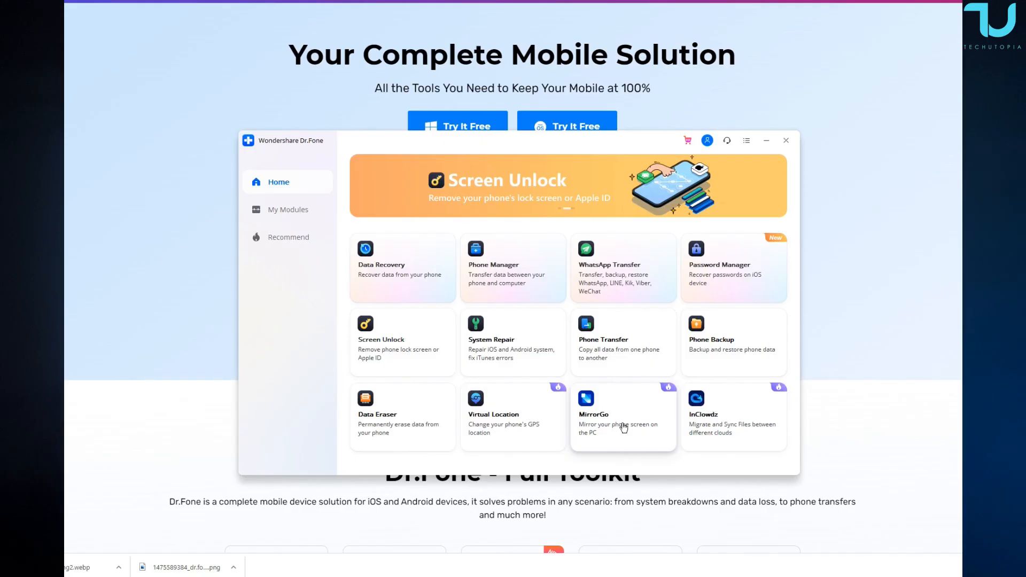
mouse_move(775, 409)
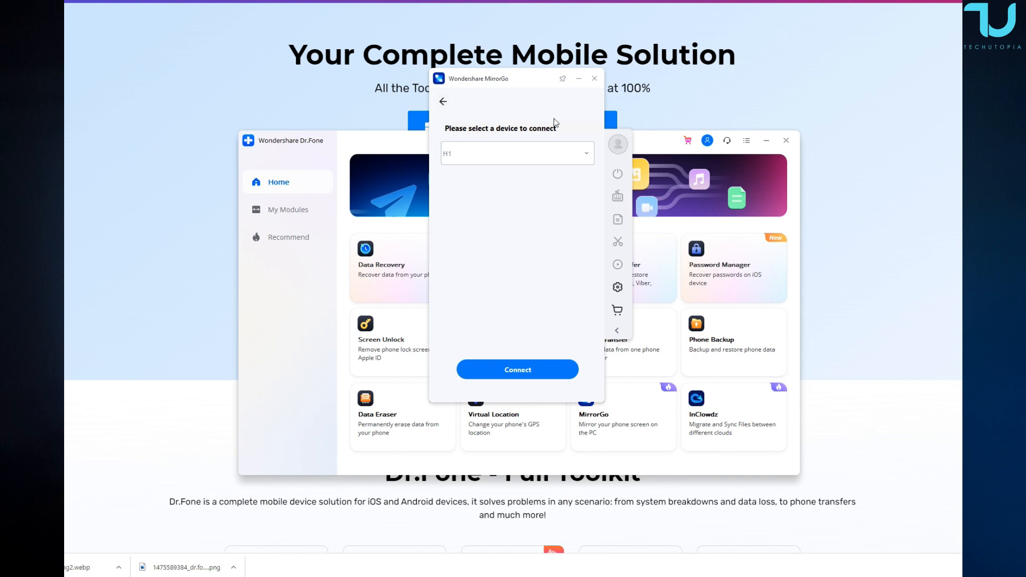
left_click(516, 153)
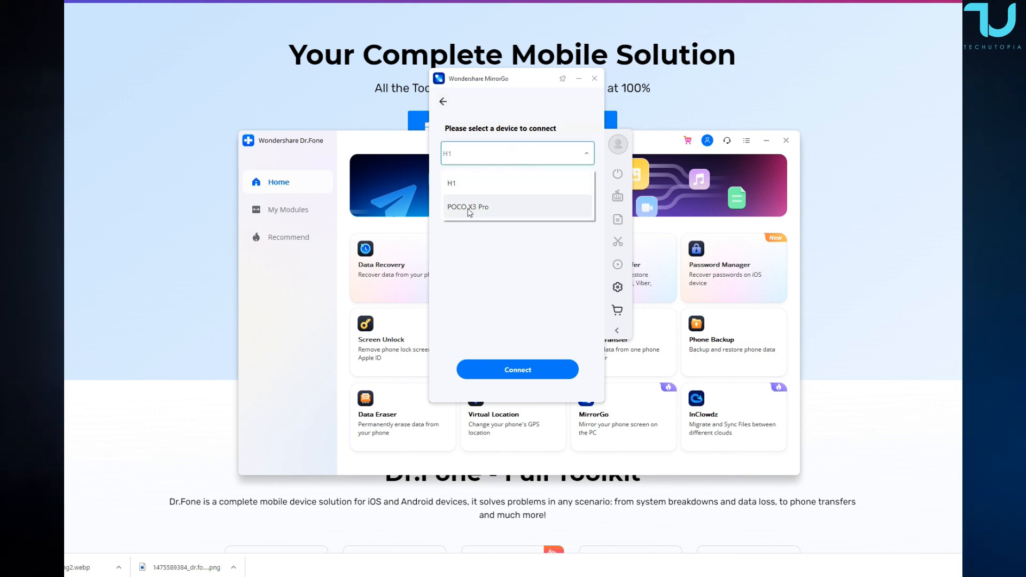
left_click(517, 368)
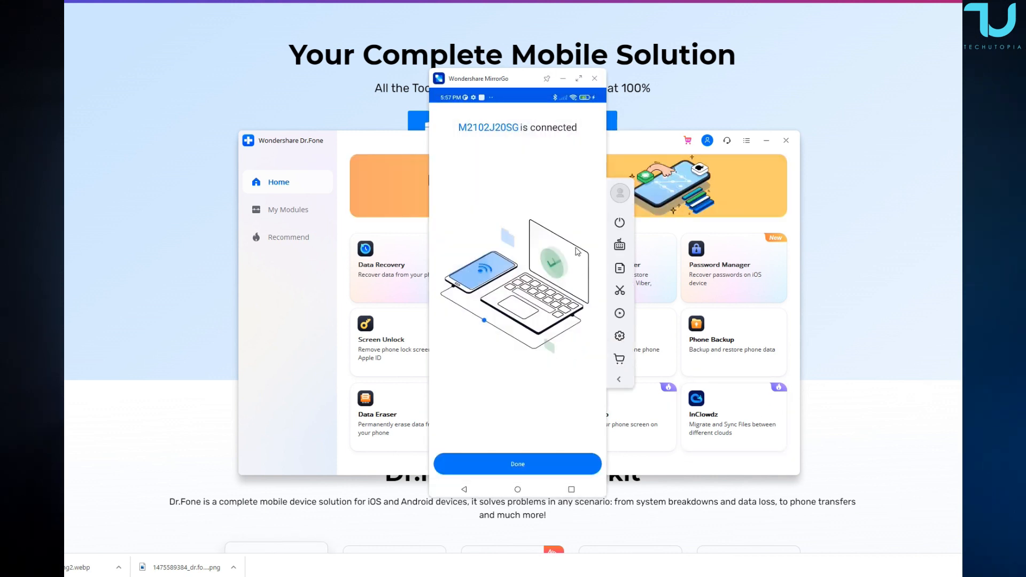
mouse_move(838, 369)
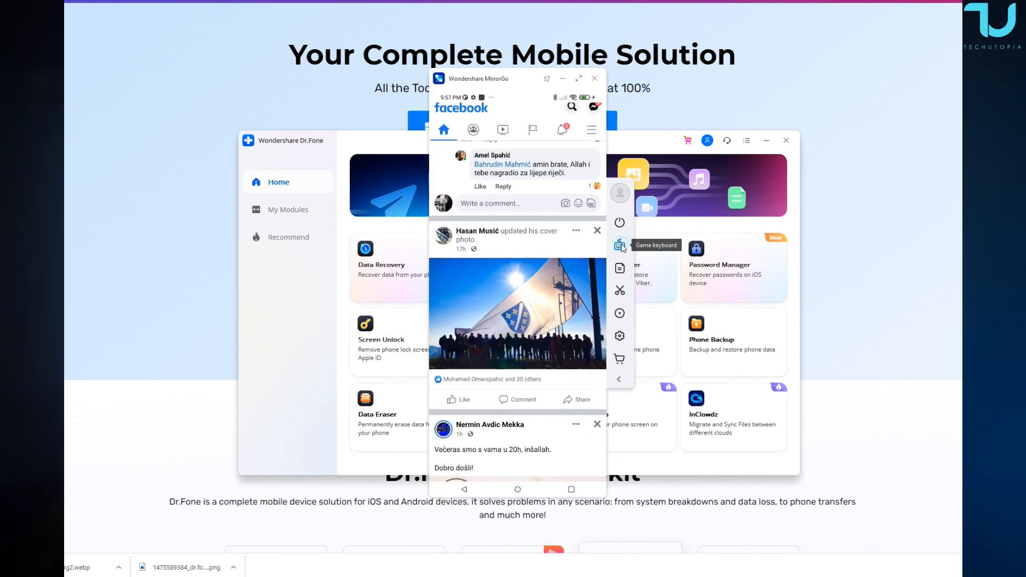
Bring up the game keyboard Key Setup over the mirrored phone, then cancel it.
left_click(619, 247)
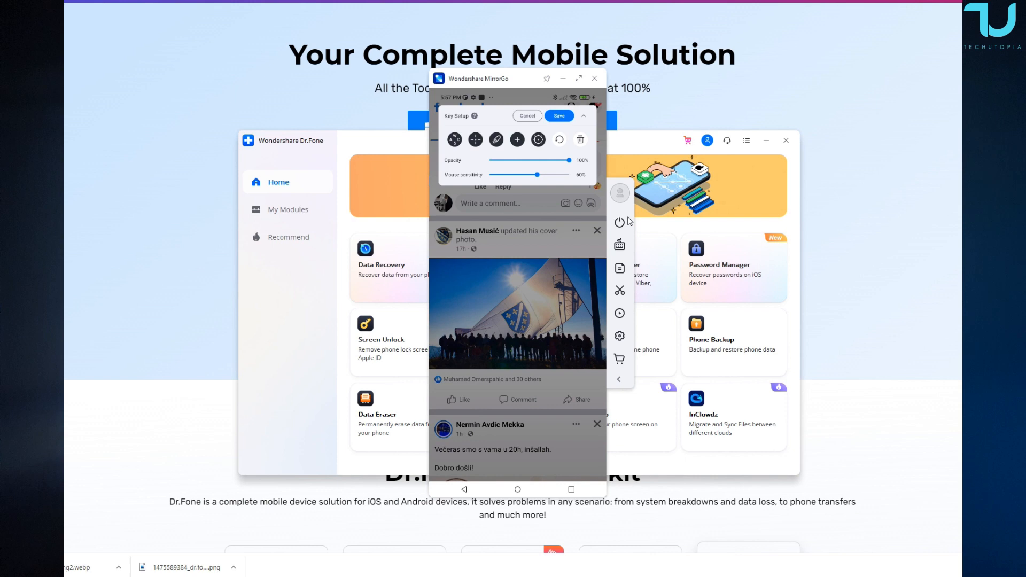
mouse_move(530, 130)
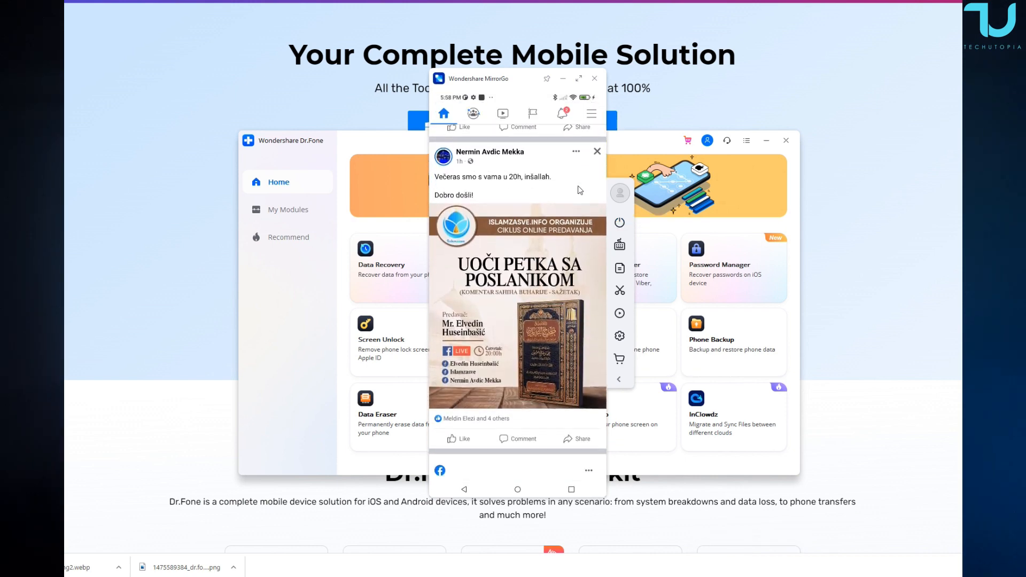
left_click(619, 269)
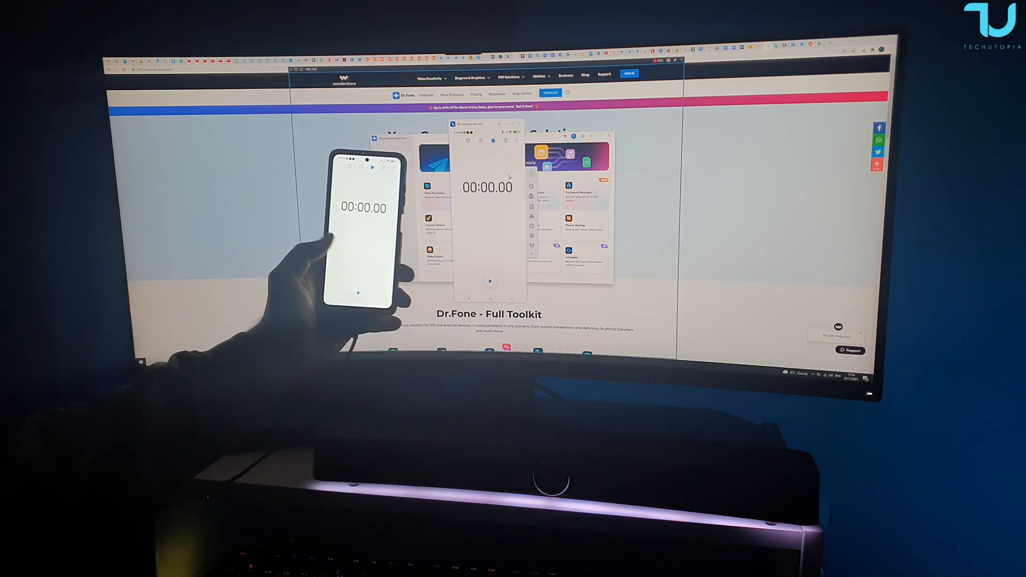
Show the phone's stopwatch running live inside the MirrorGo window.
left_click(490, 281)
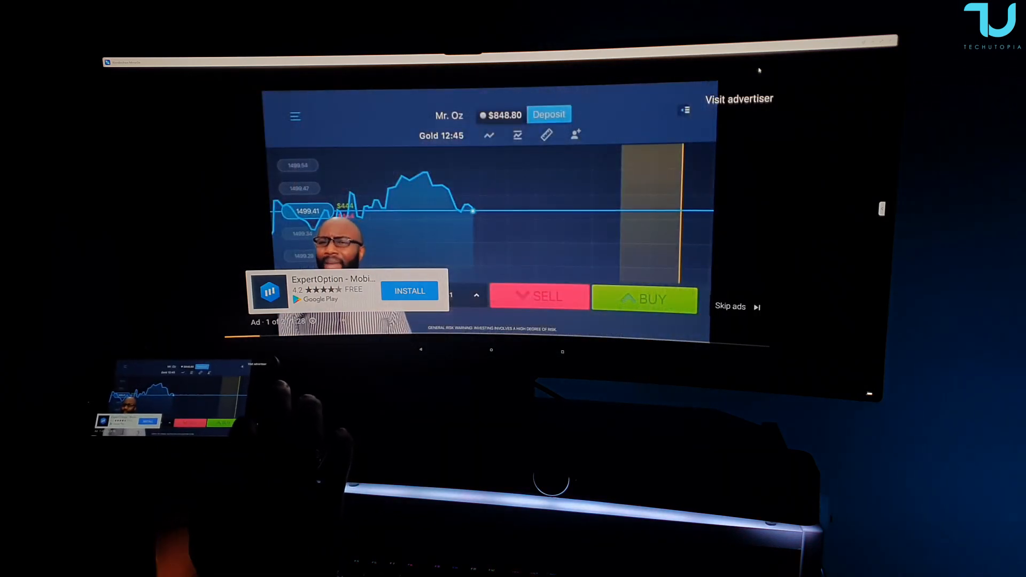
Skip the trading-app ad before the mirrored Zelda YouTube video.
left_click(729, 307)
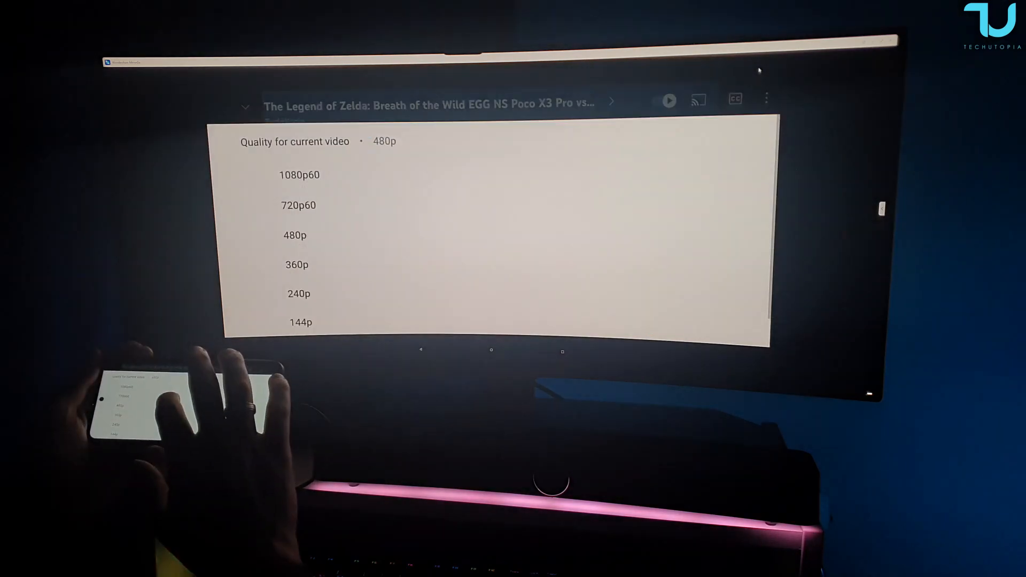
Choose a resolution such as 1080p60 for the Zelda video from YouTube's quality list.
left_click(299, 174)
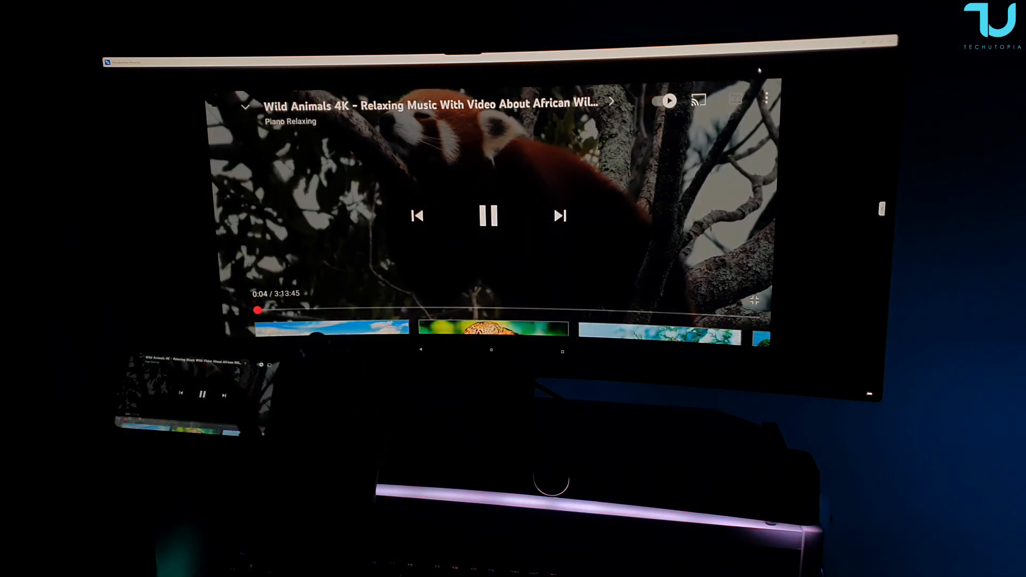
Raise the Wild Animals 4K video to a higher resolution from its quality choices.
left_click(735, 98)
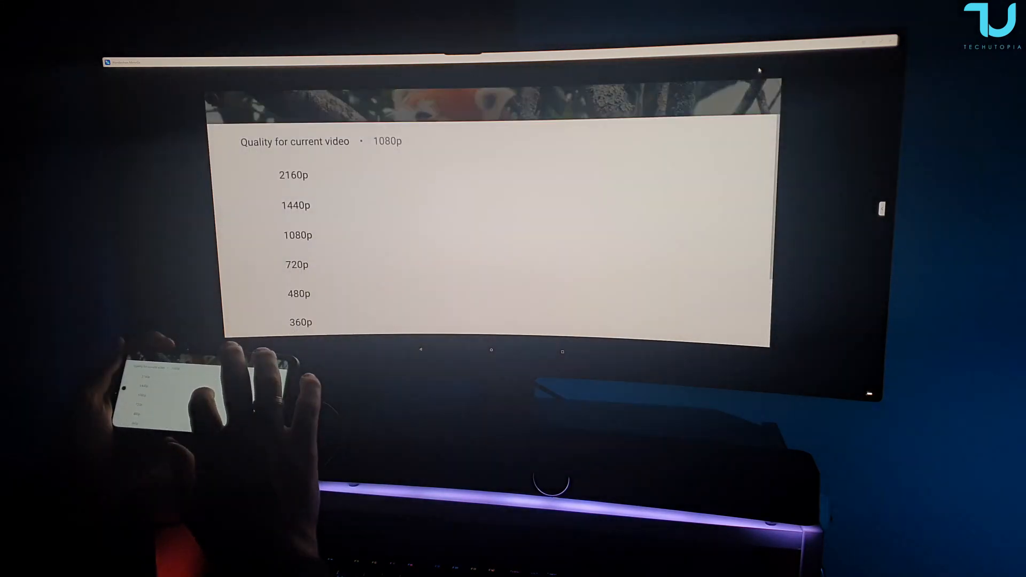
left_click(293, 175)
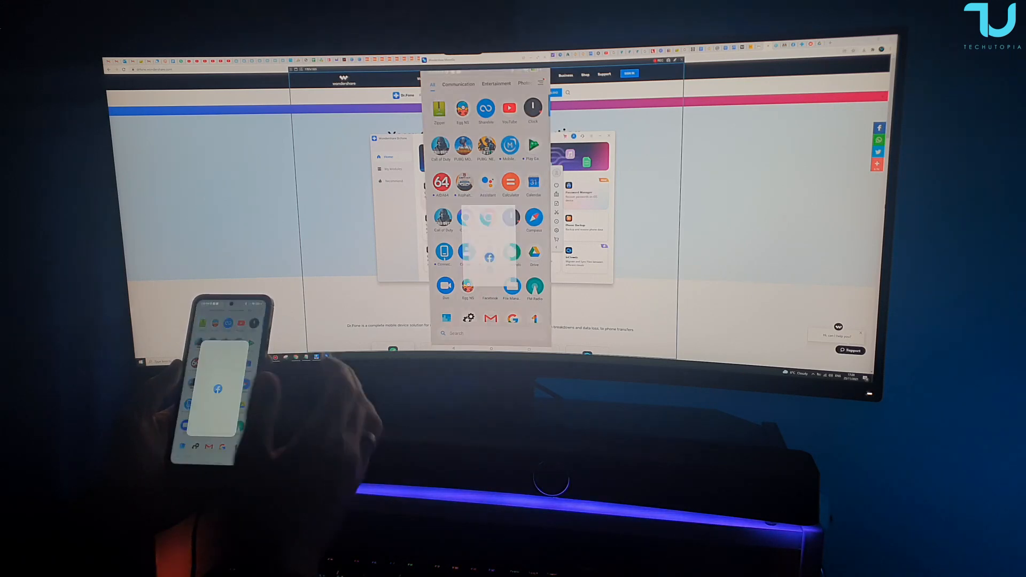
Launch Facebook on the mirrored phone and scroll down its news feed.
left_click(489, 257)
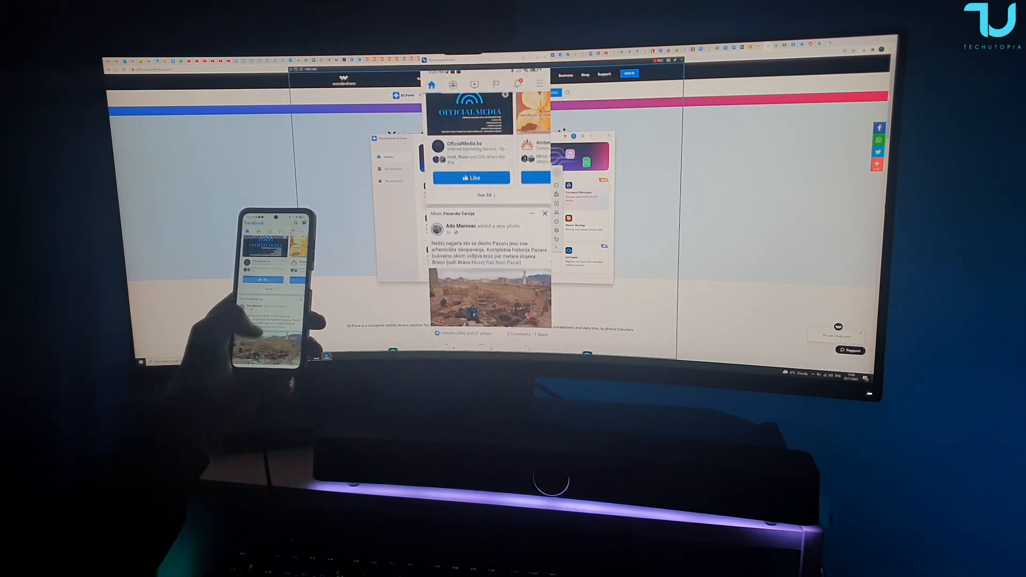
scroll("down", 3)
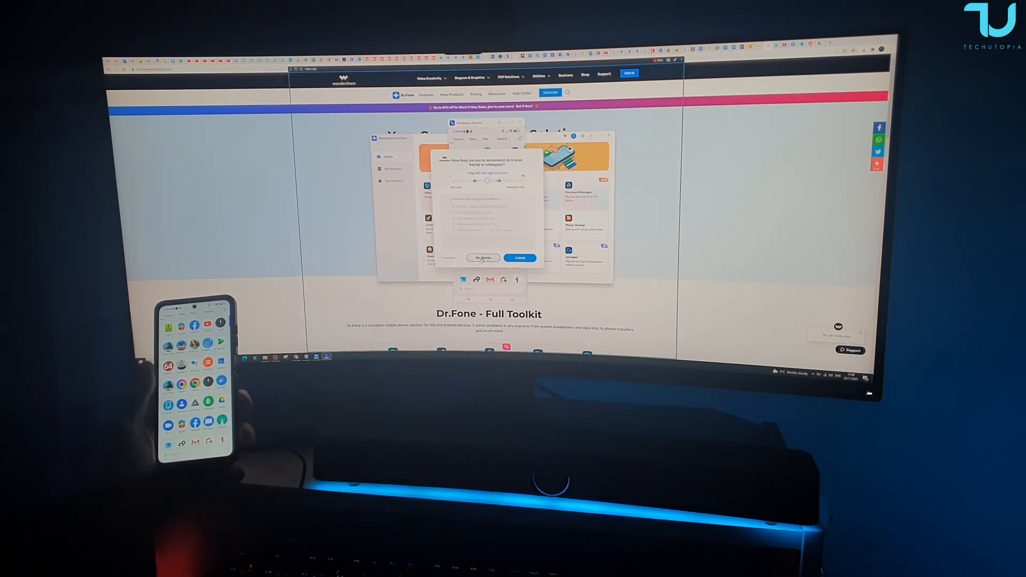
Decline the Dr.Fone survey asking how likely you are to recommend it.
left_click(483, 258)
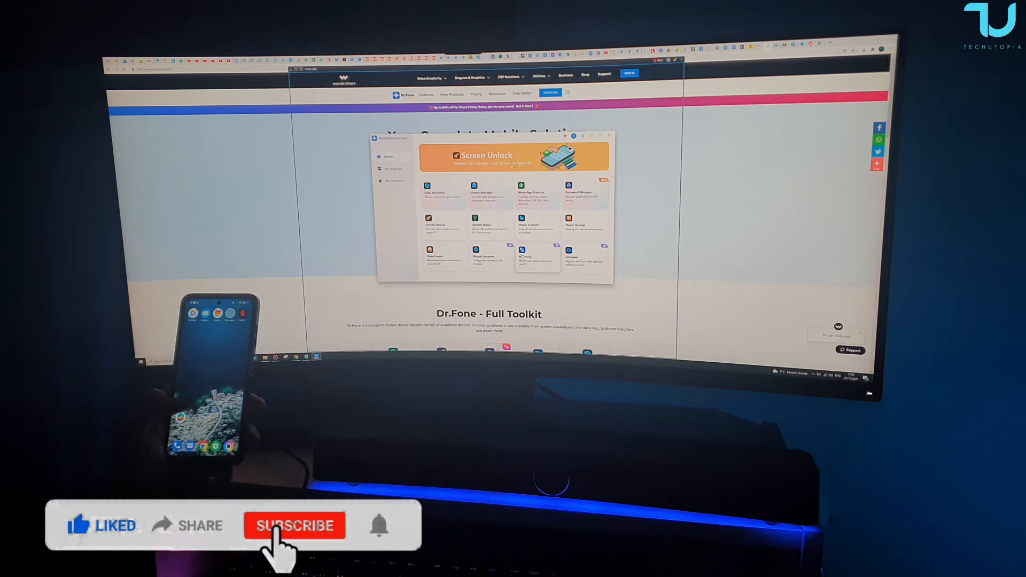
left_click(295, 525)
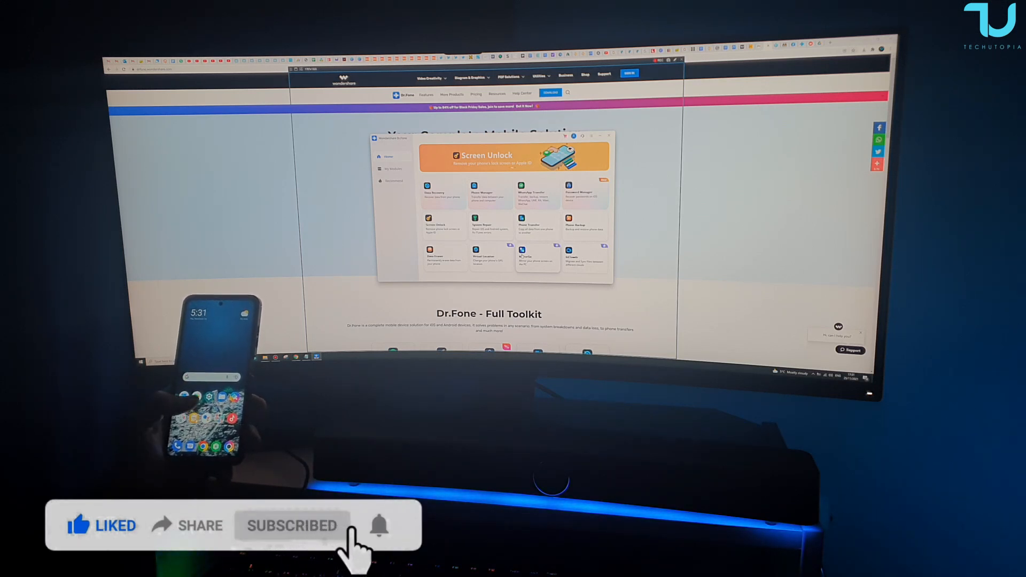